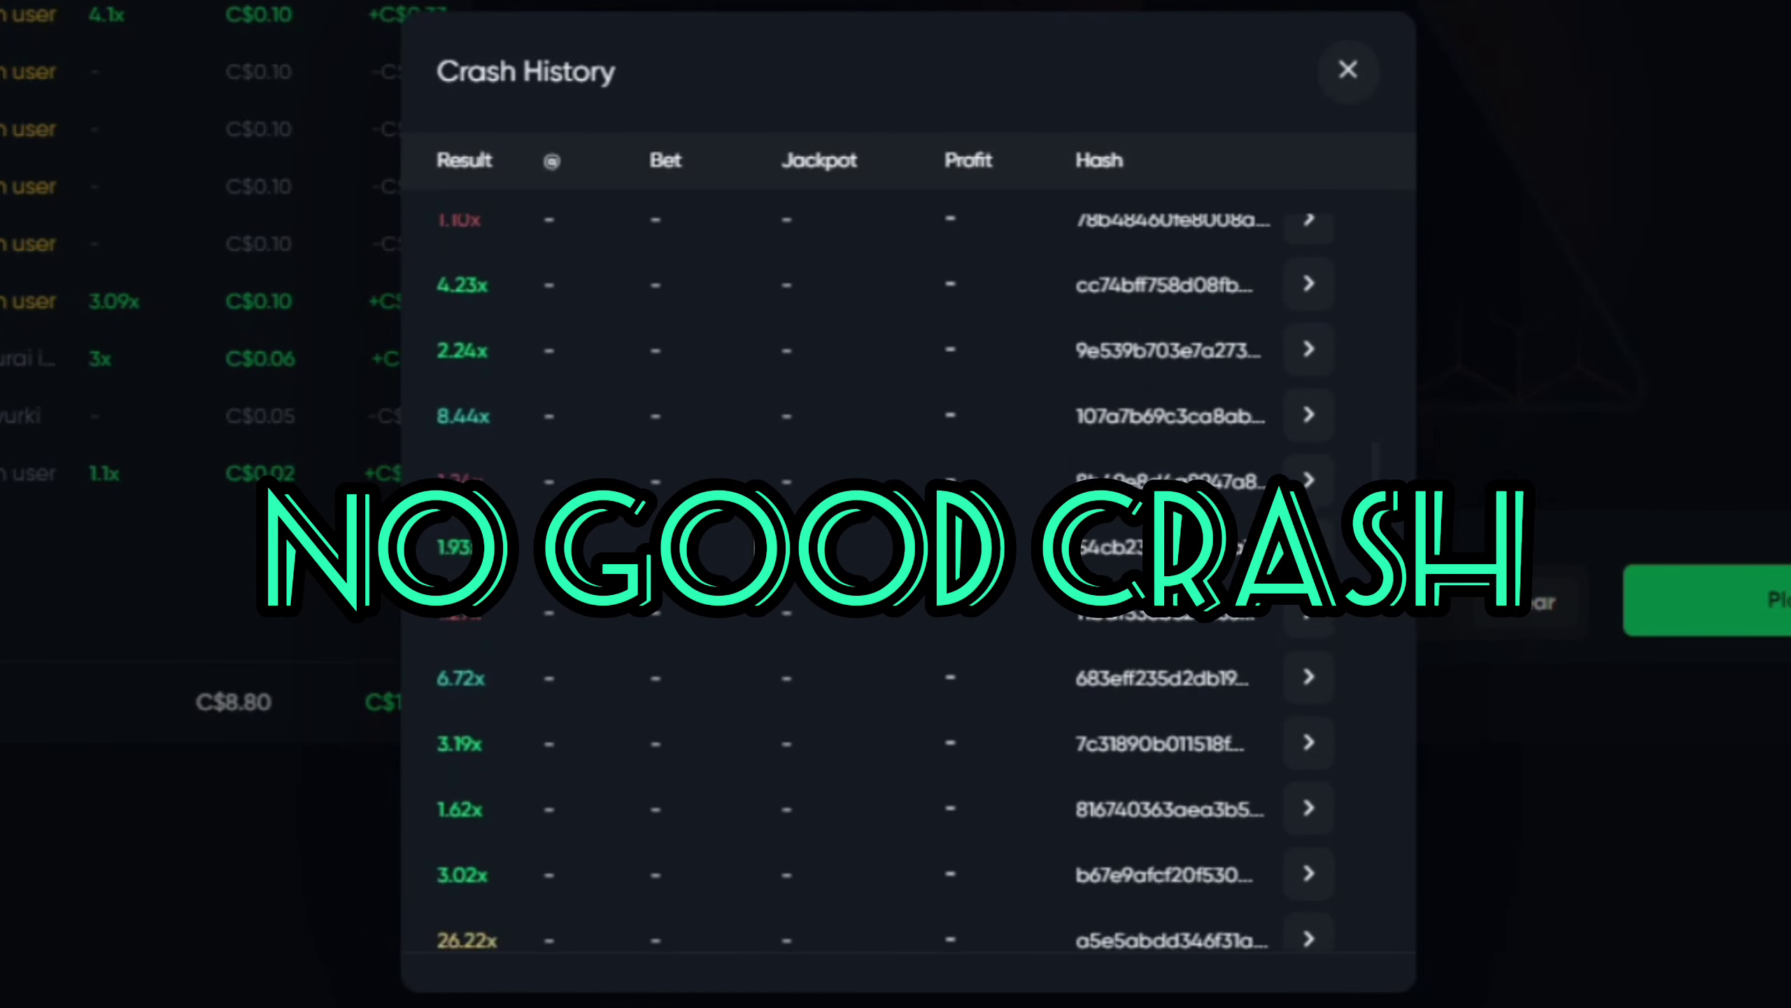
- Place Crash bets of C$0.76 and C$0.82 for the upcoming round before the countdown ends
{"action": "left_click", "coordinate": [1348, 70]}
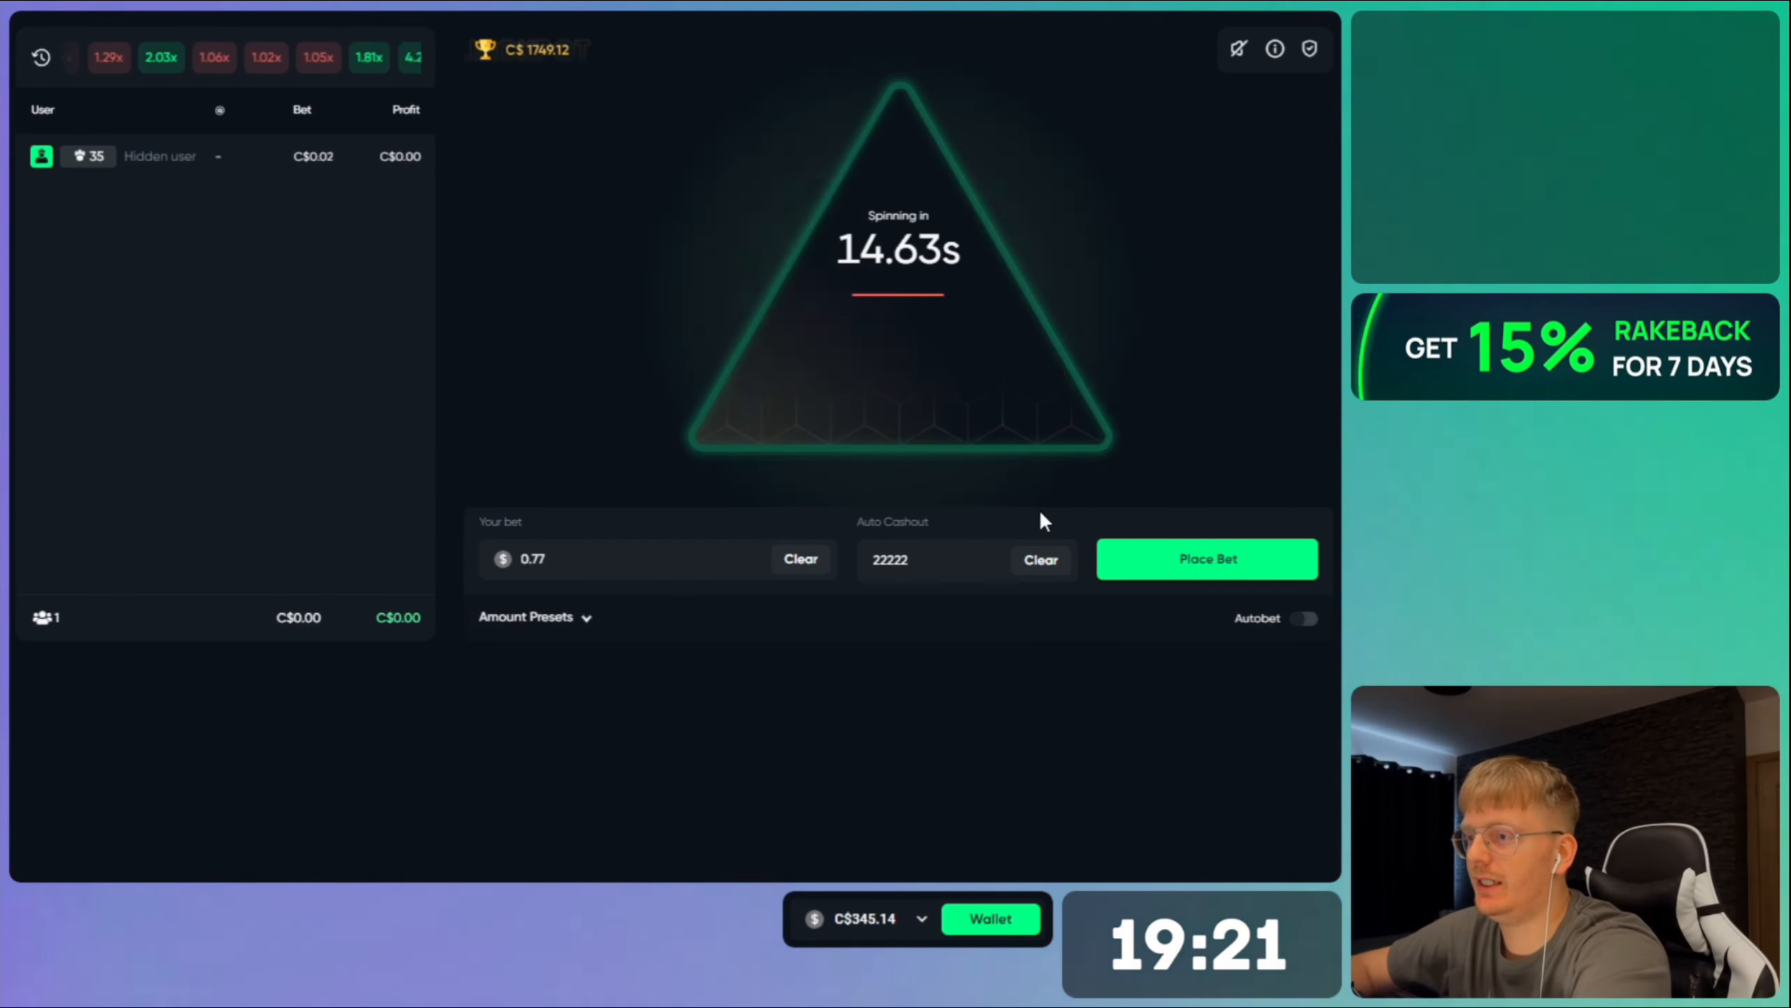
{"action": "left_click", "coordinate": [1206, 558]}
{"action": "type", "text": ".83"}
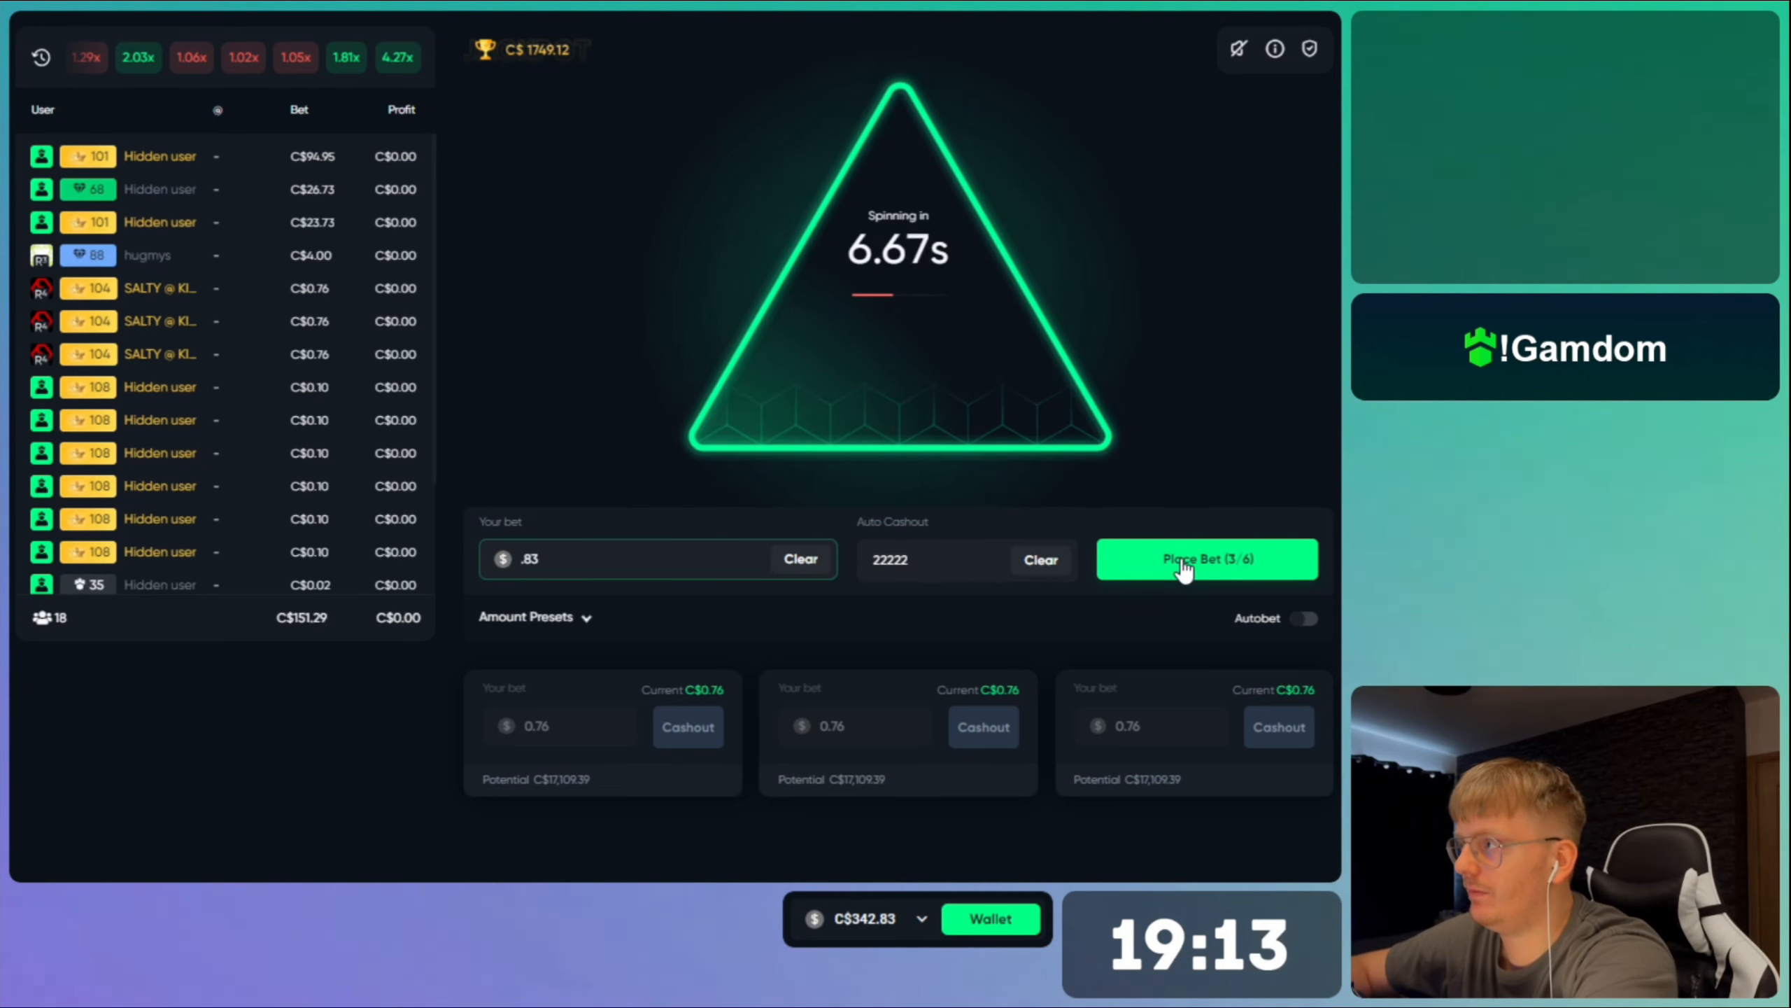
{"action": "left_click", "coordinate": [1206, 558]}
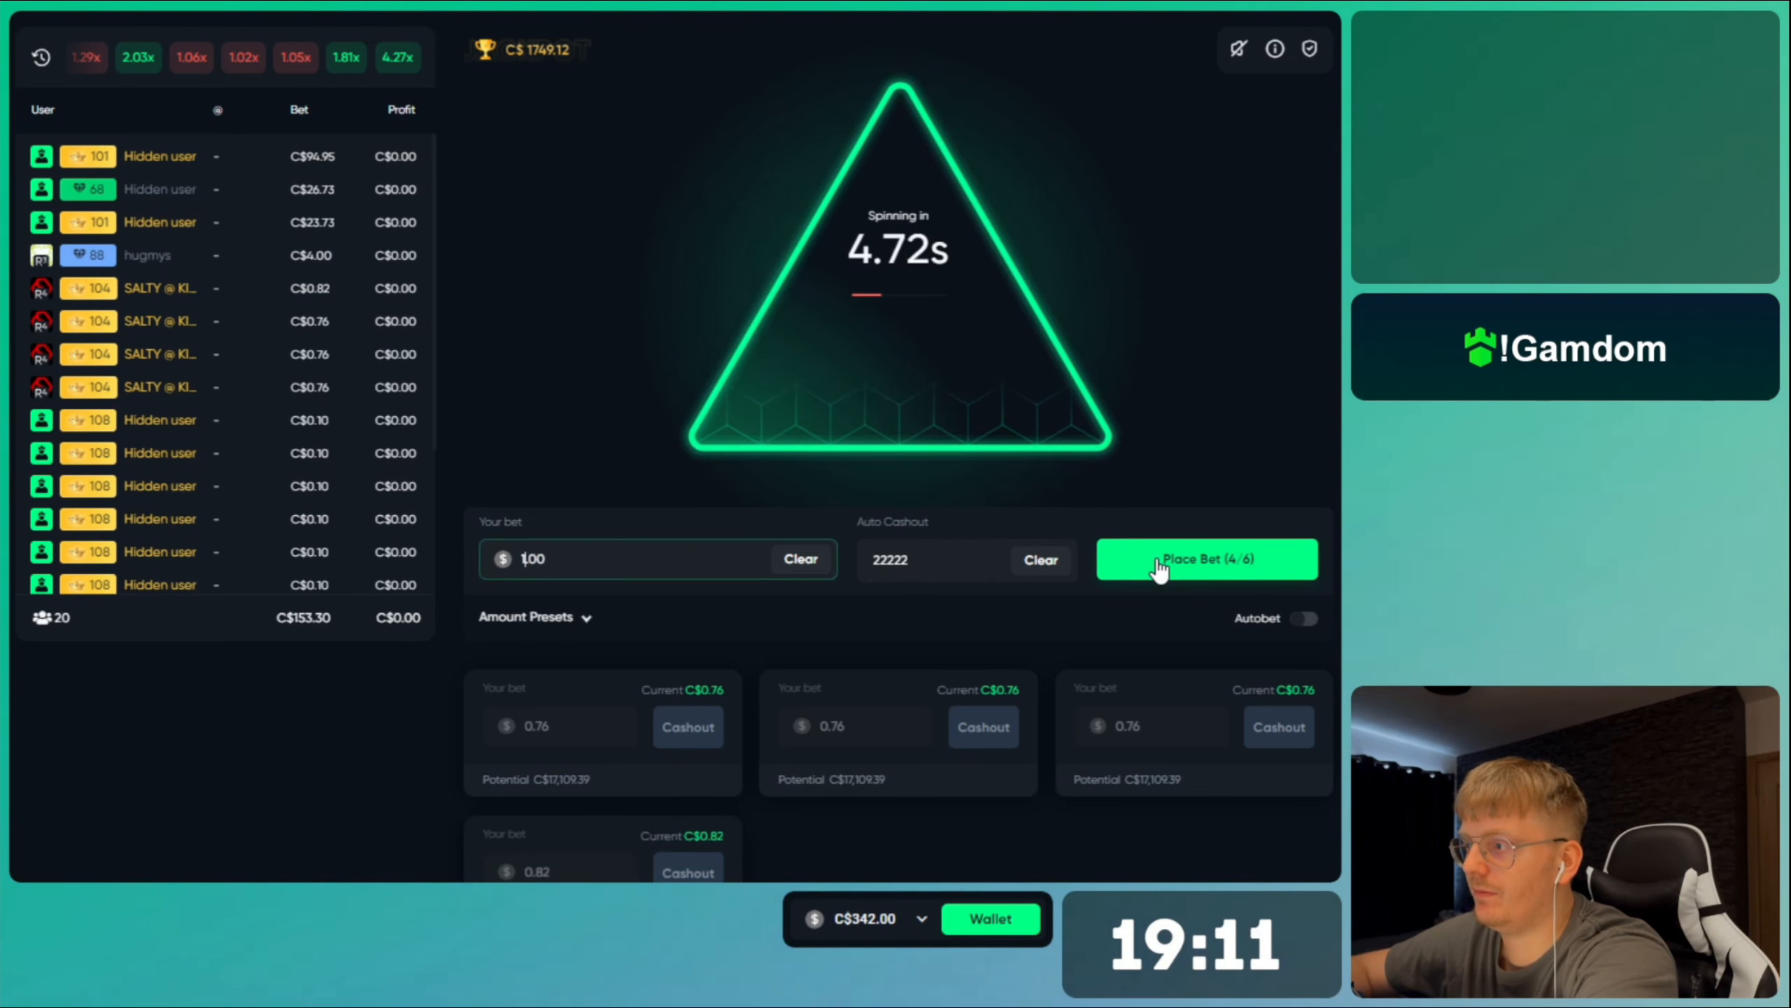
{"action": "left_click", "coordinate": [1206, 559]}
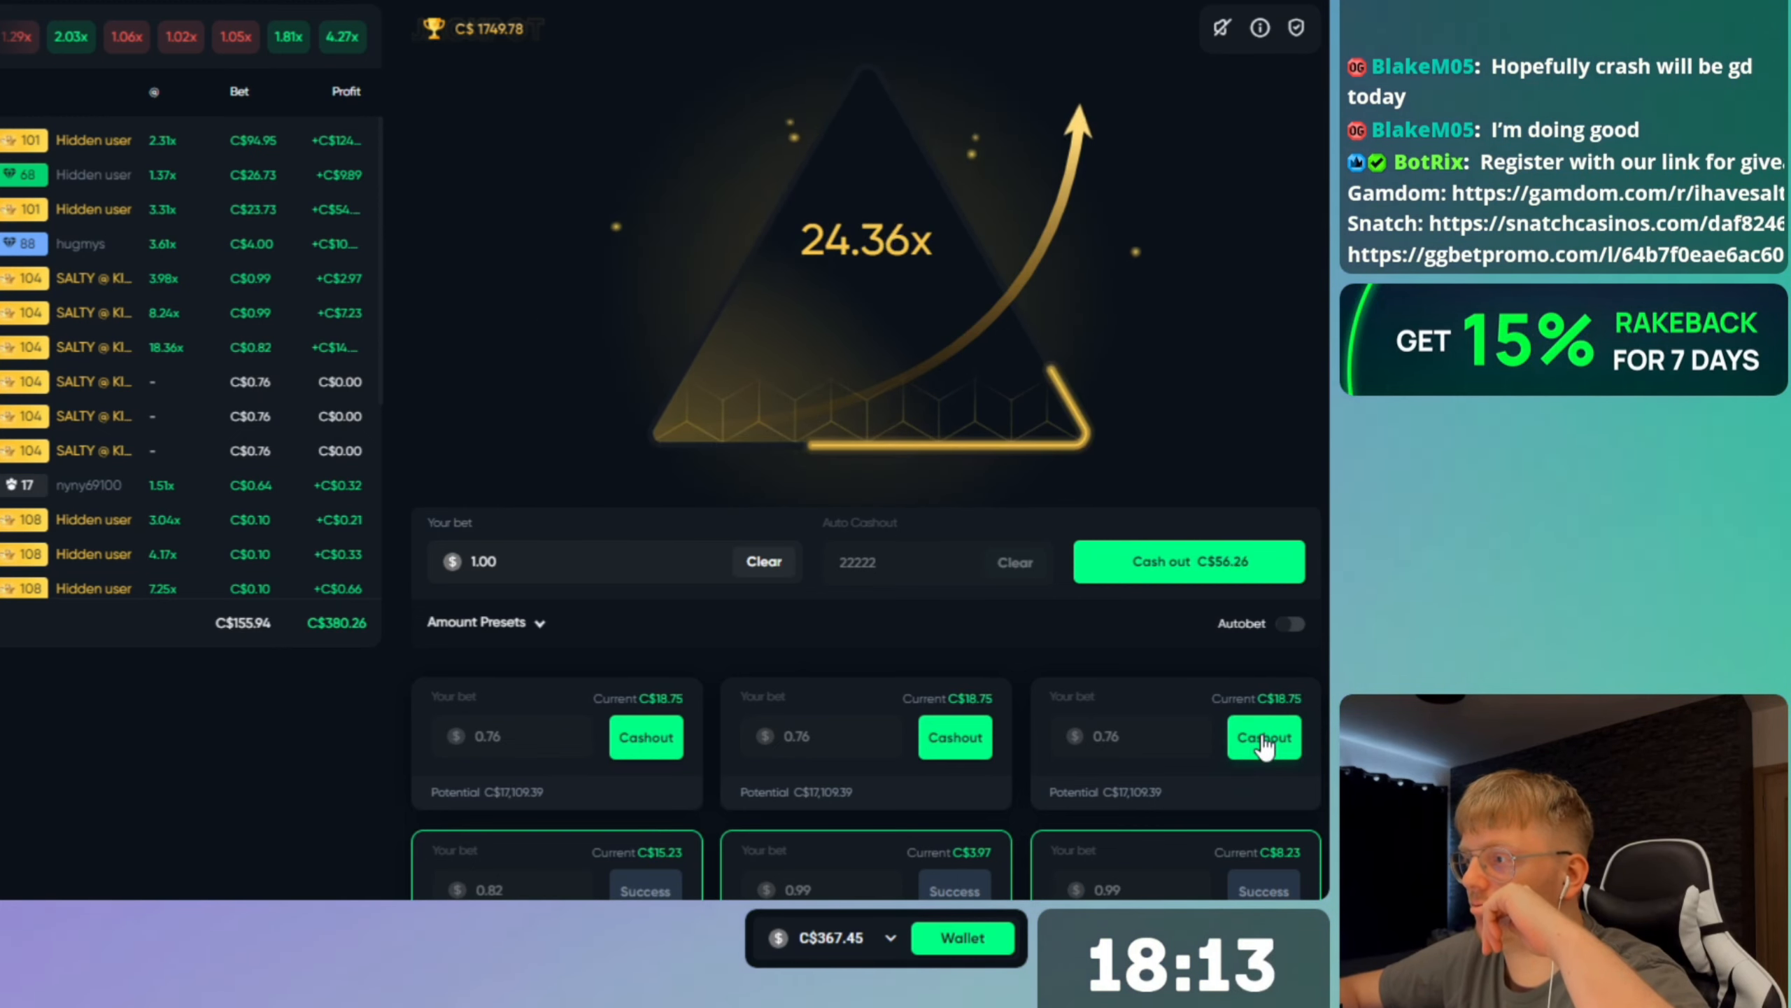
- Cash out the third bet at the current multiplier before the 66.97x crash
{"action": "left_click", "coordinate": [1264, 737]}
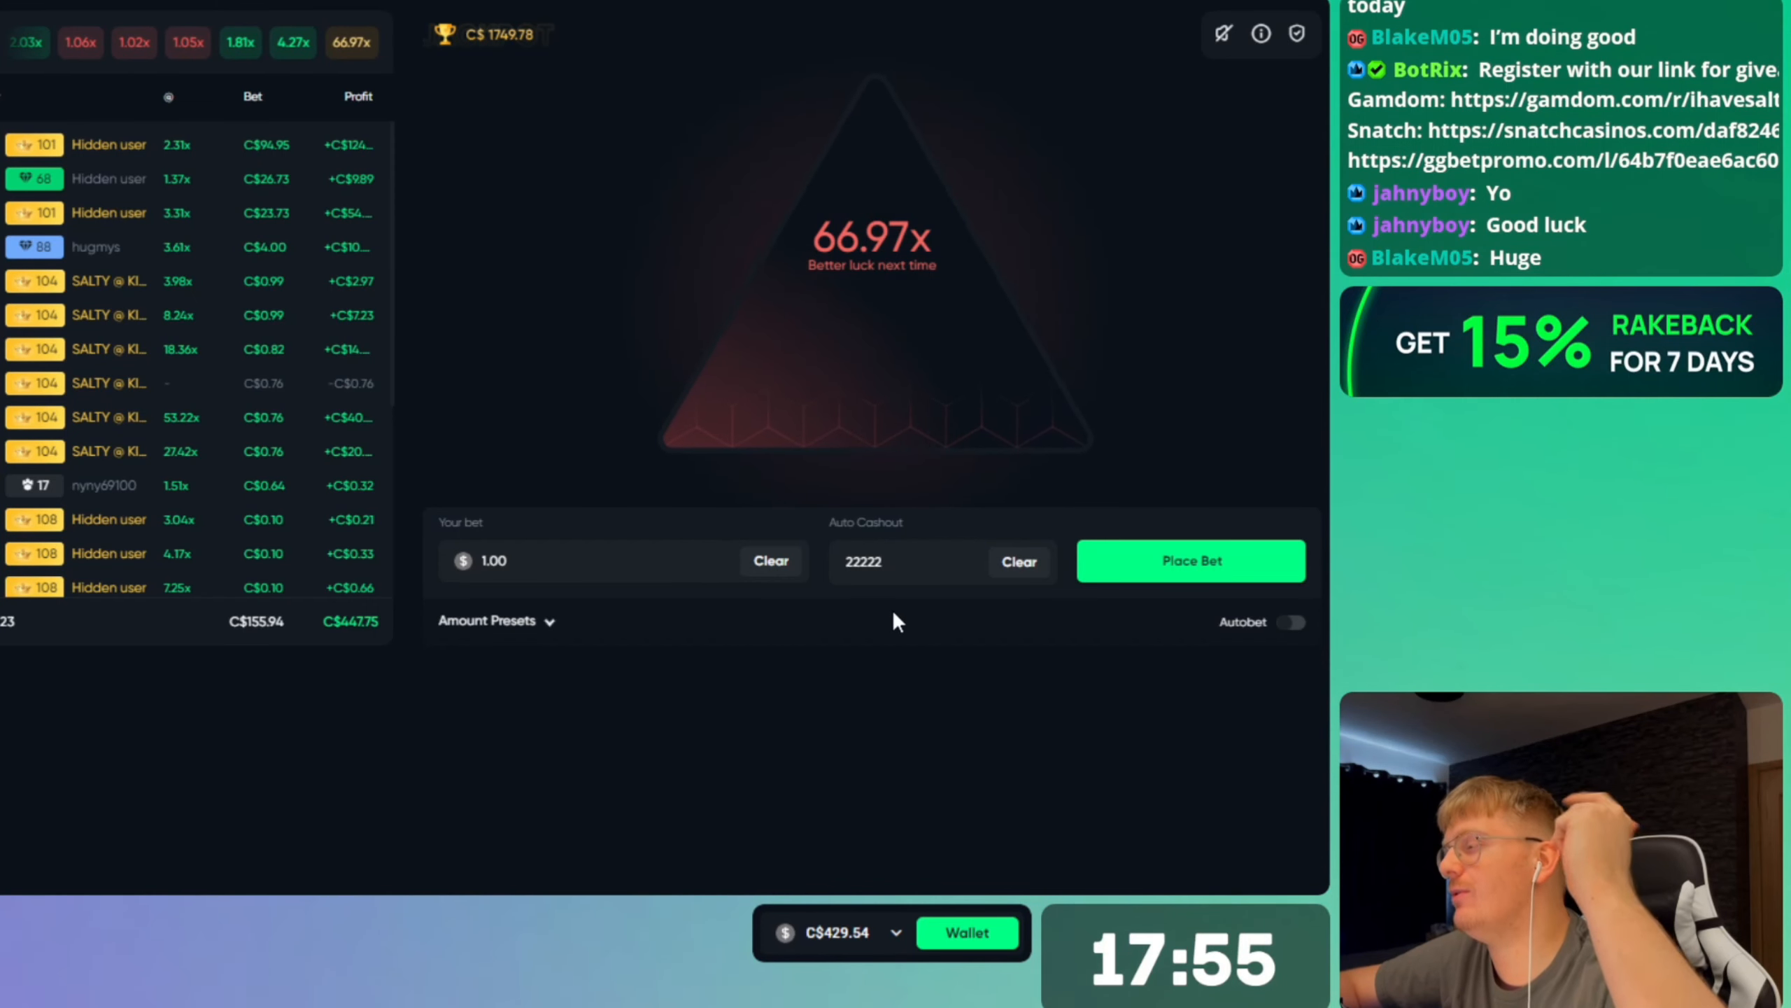
- Place one C$1.53 bet and three C$0.75 bets on the next round
{"action": "left_click", "coordinate": [594, 561]}
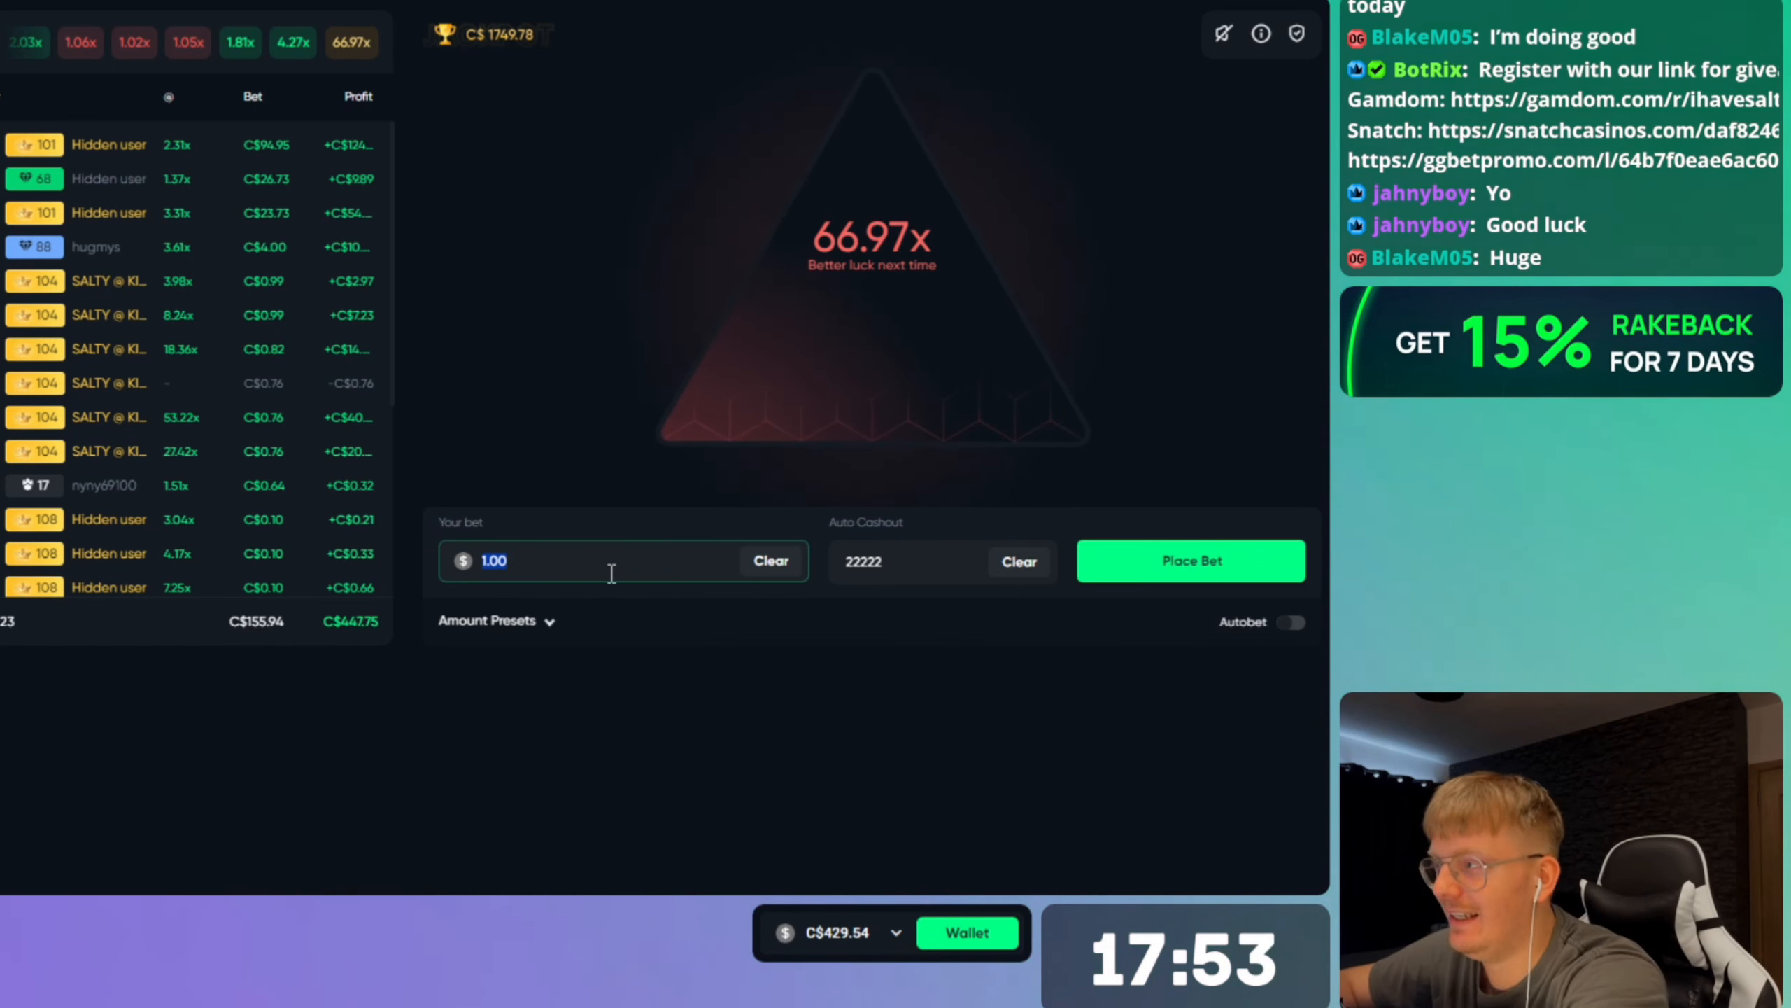
{"action": "left_click", "coordinate": [1190, 560]}
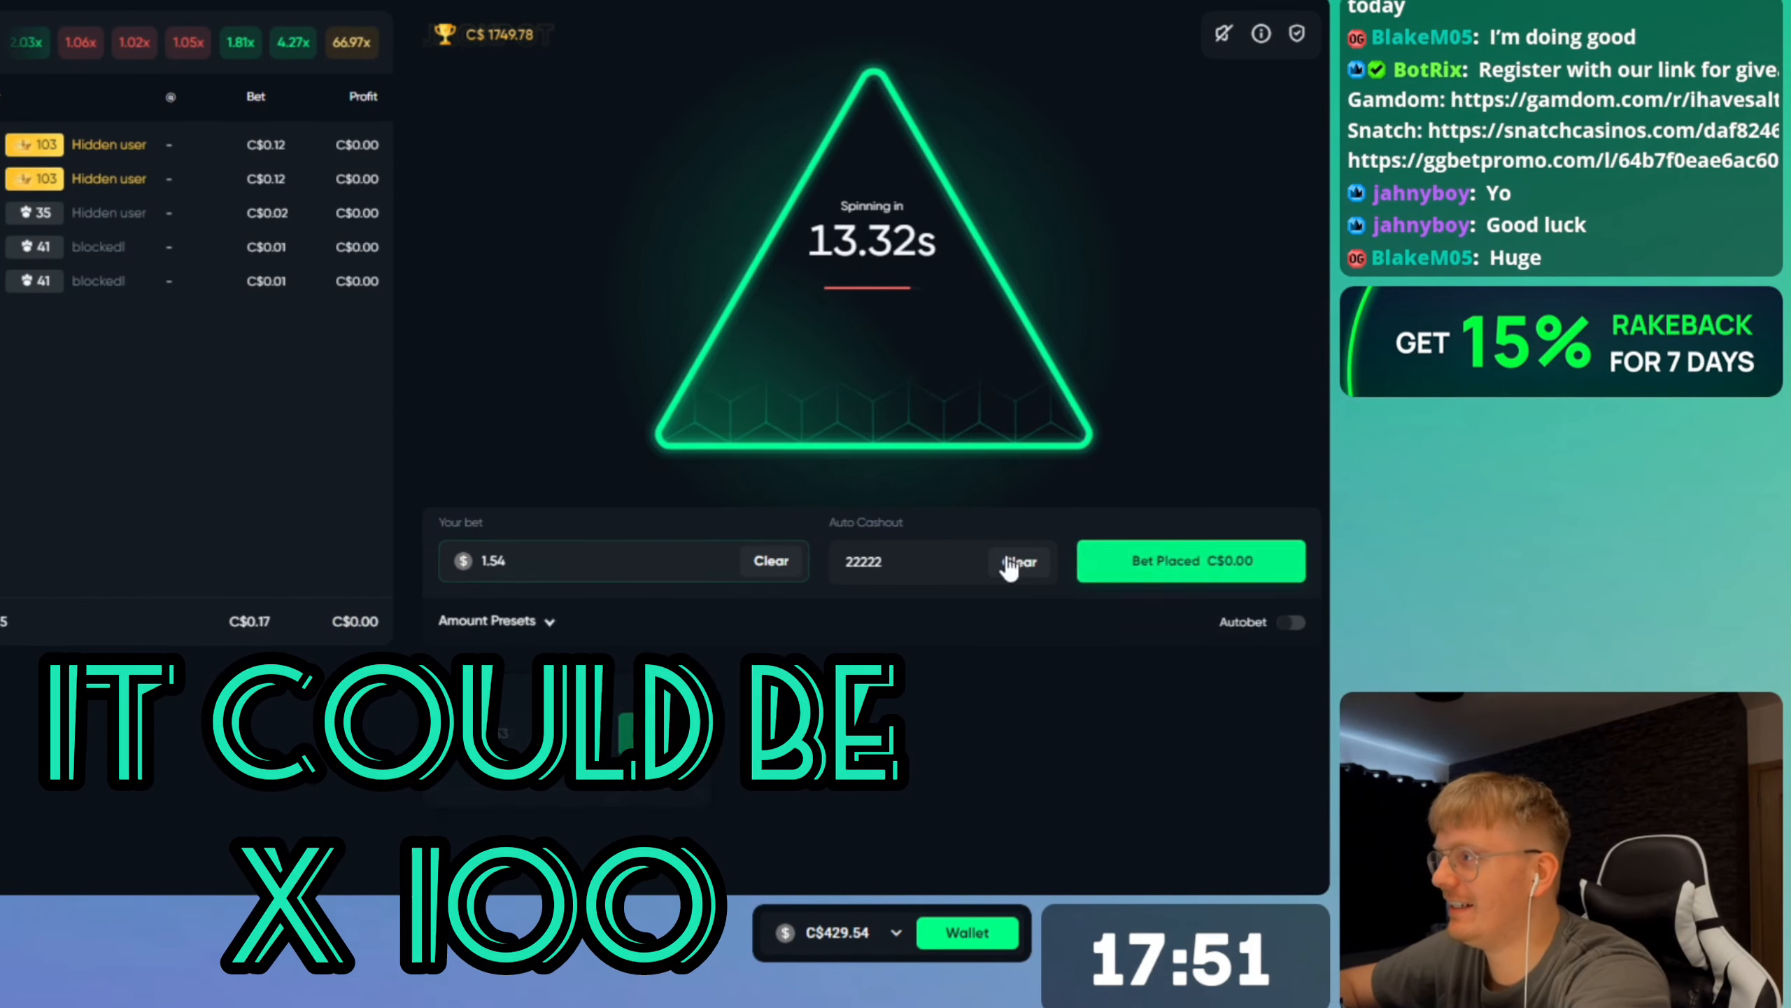
{"action": "left_click", "coordinate": [1189, 560]}
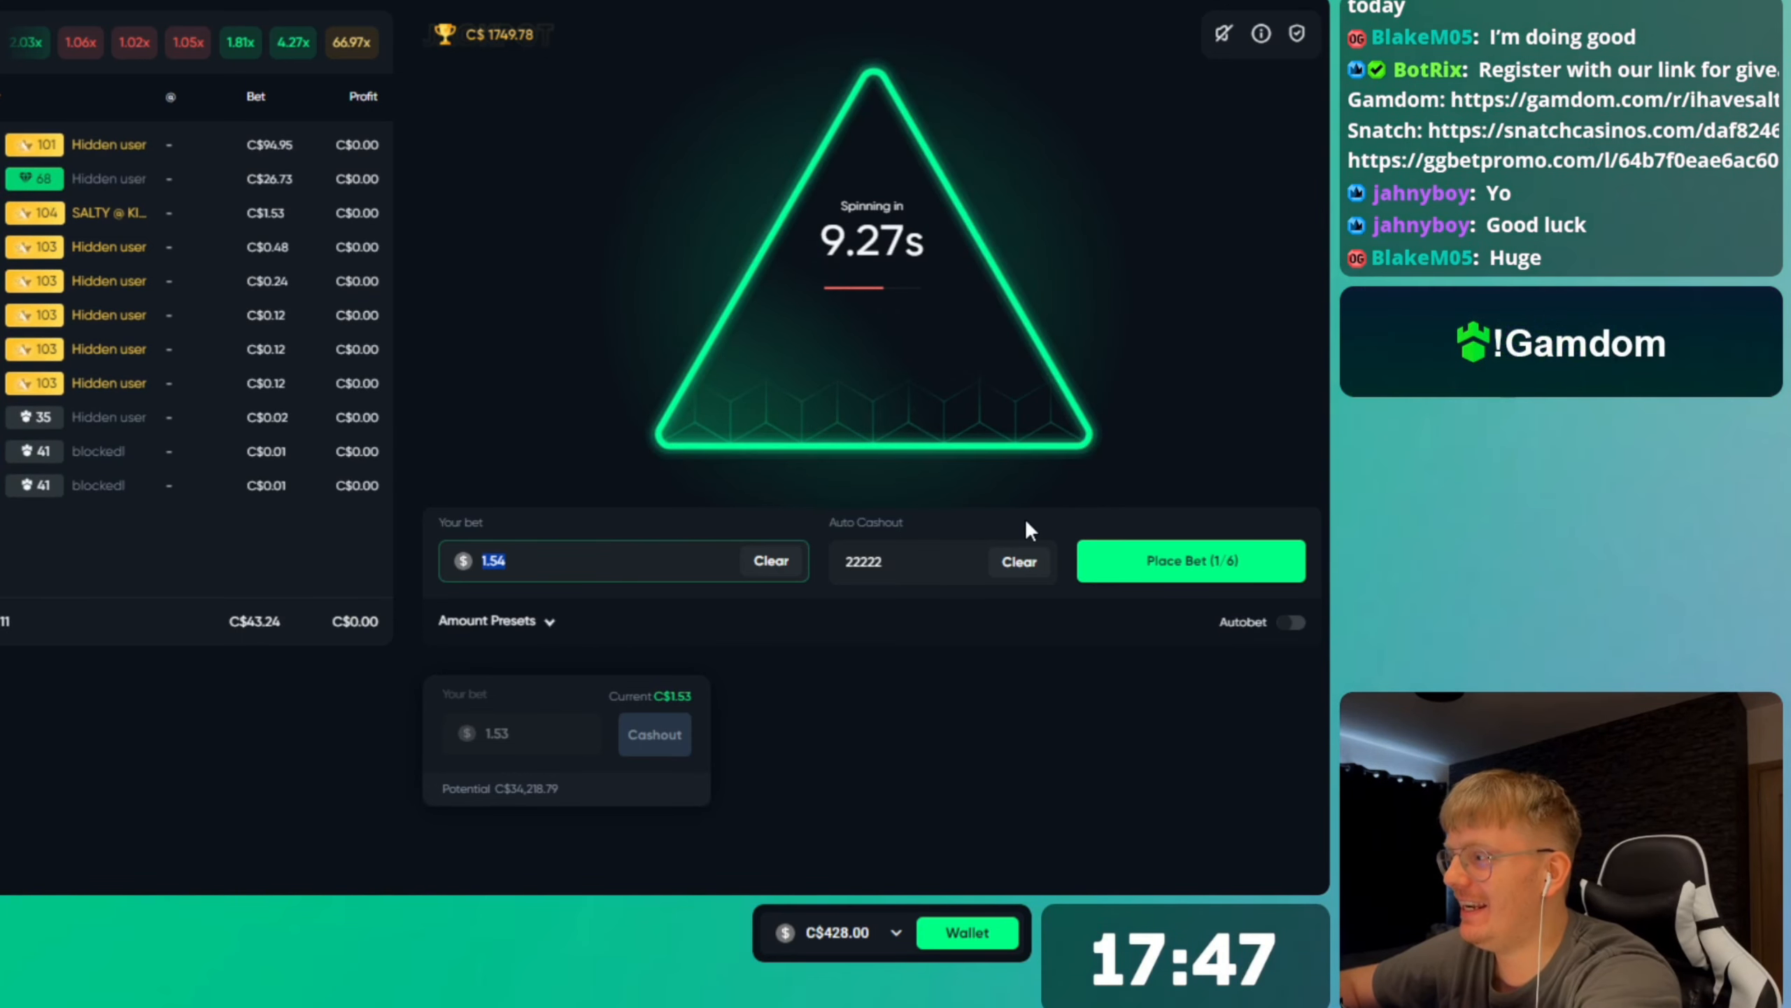
{"action": "left_click", "coordinate": [1190, 561]}
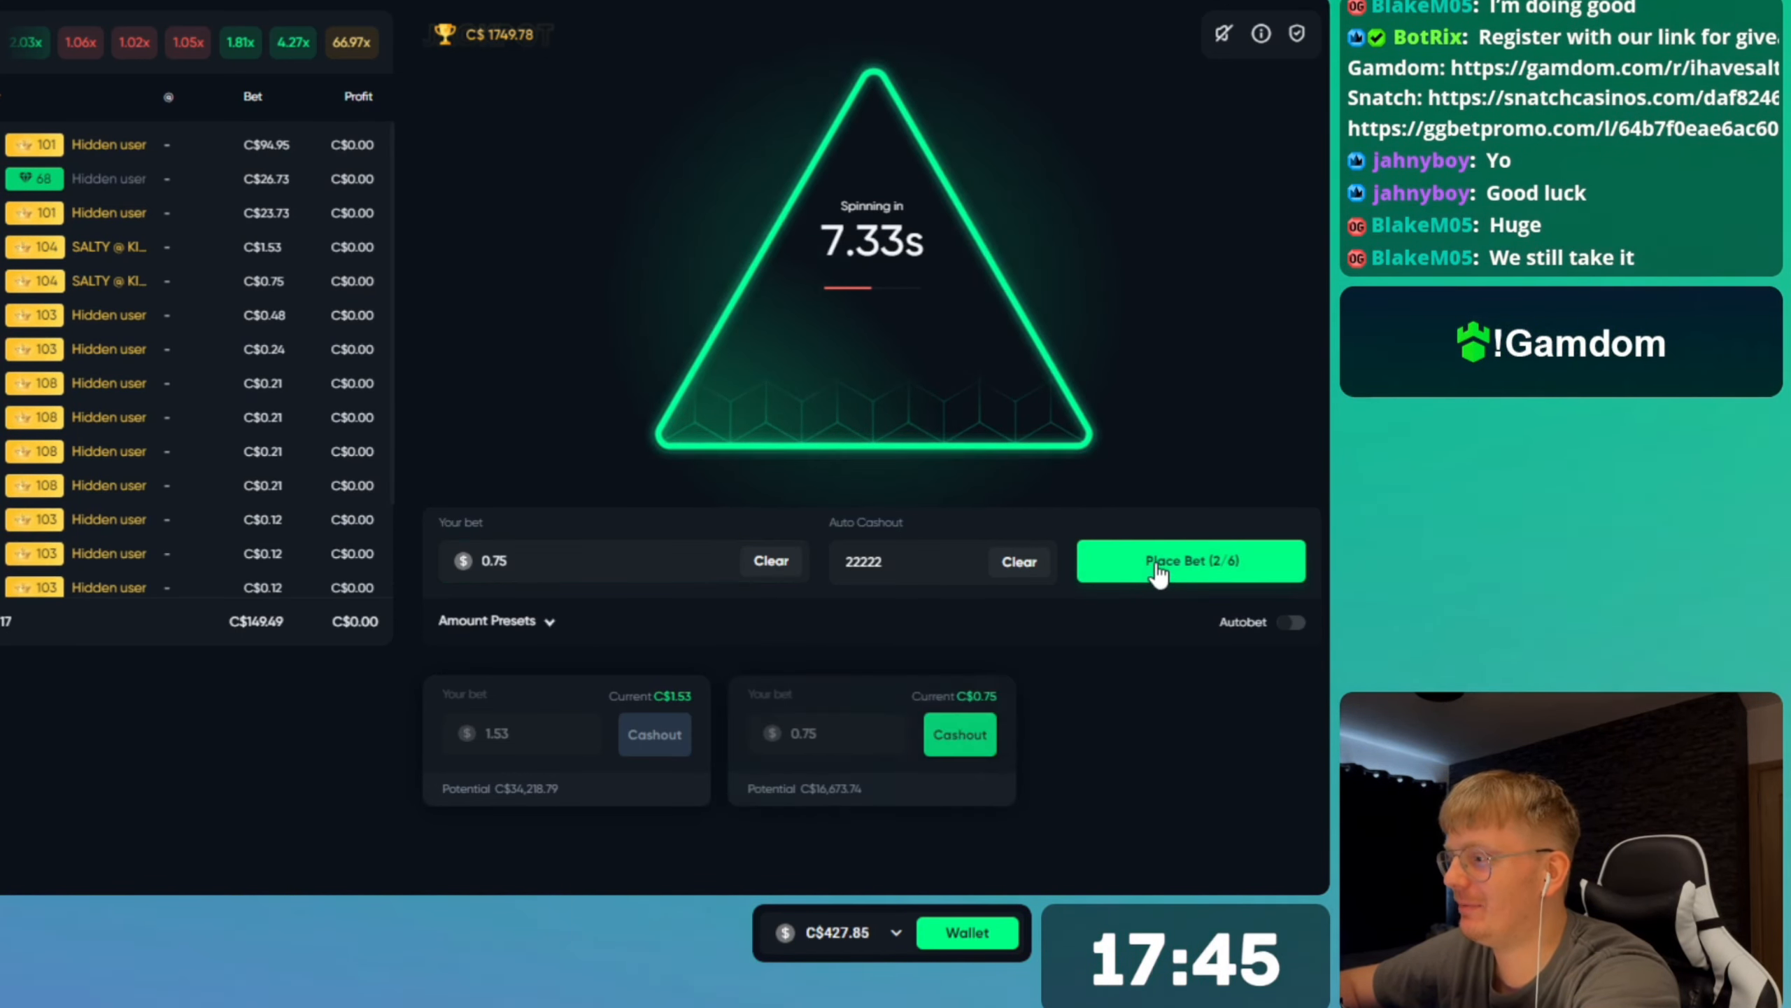
{"action": "left_click", "coordinate": [1190, 561]}
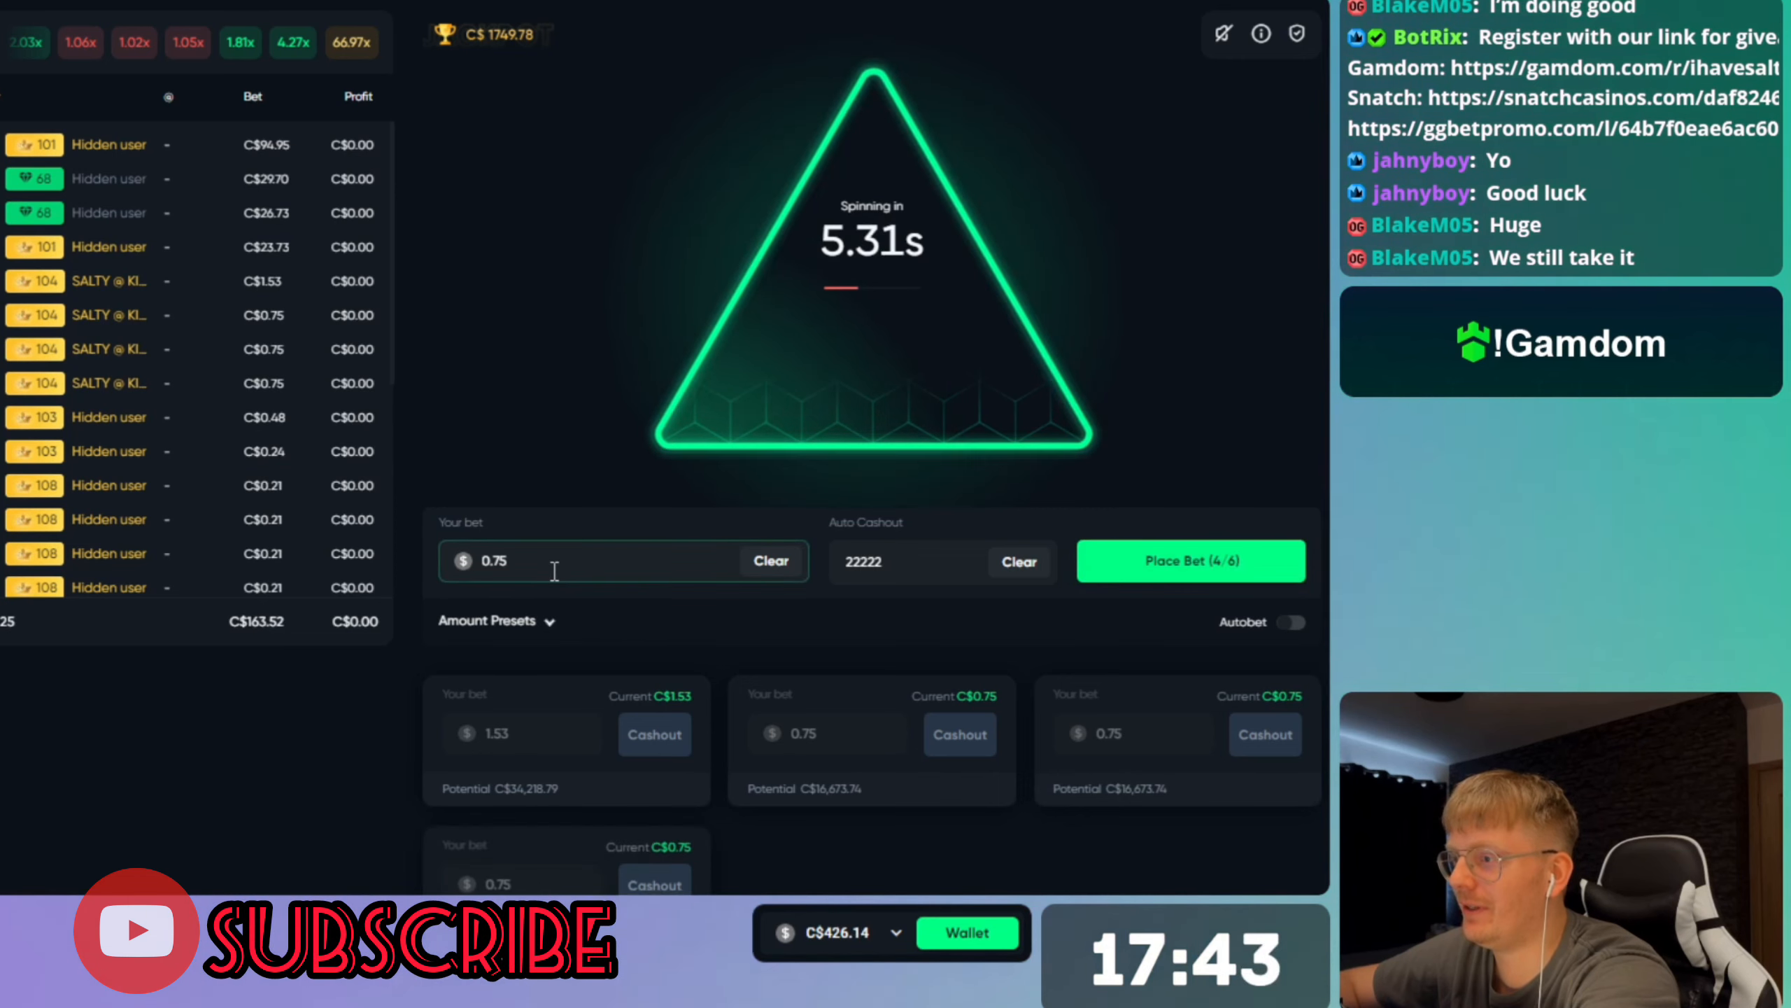